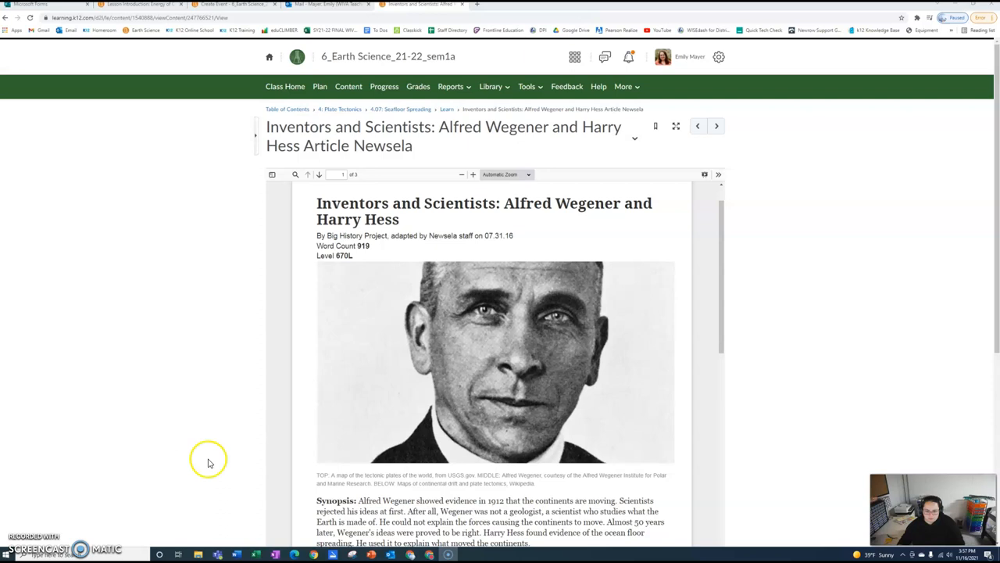
pyautogui.moveTo(303, 447)
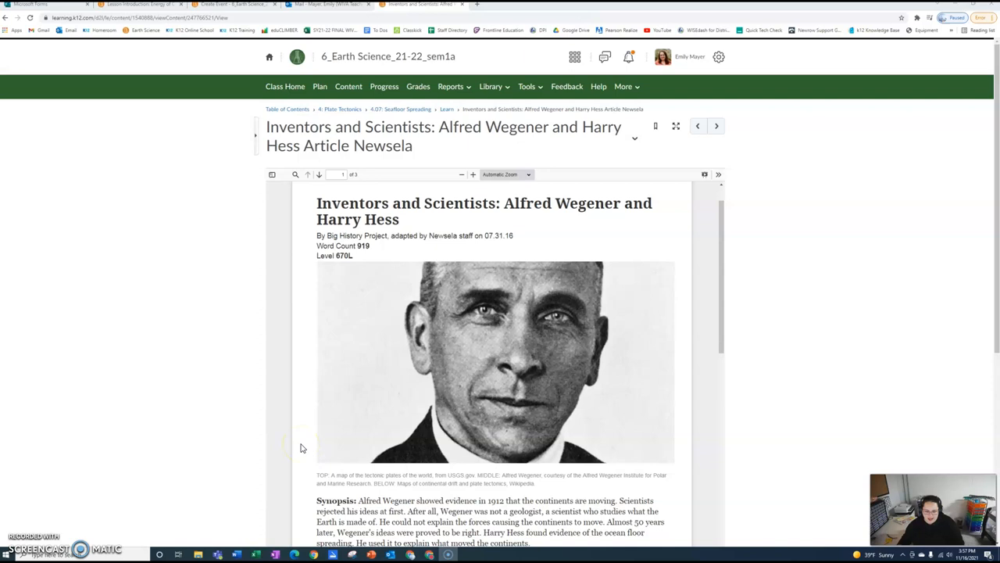
pyautogui.scroll(-3)
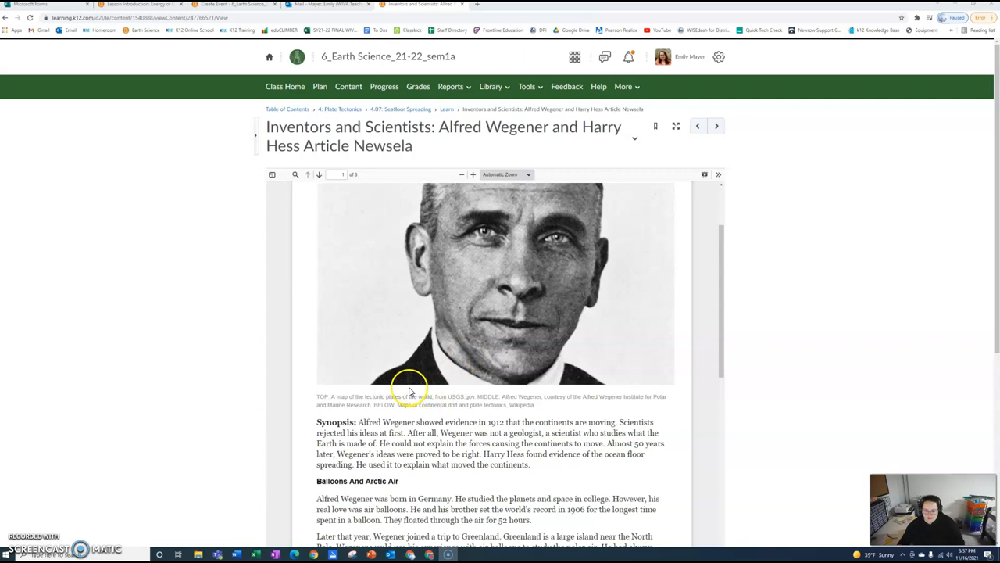
pyautogui.scroll(-3)
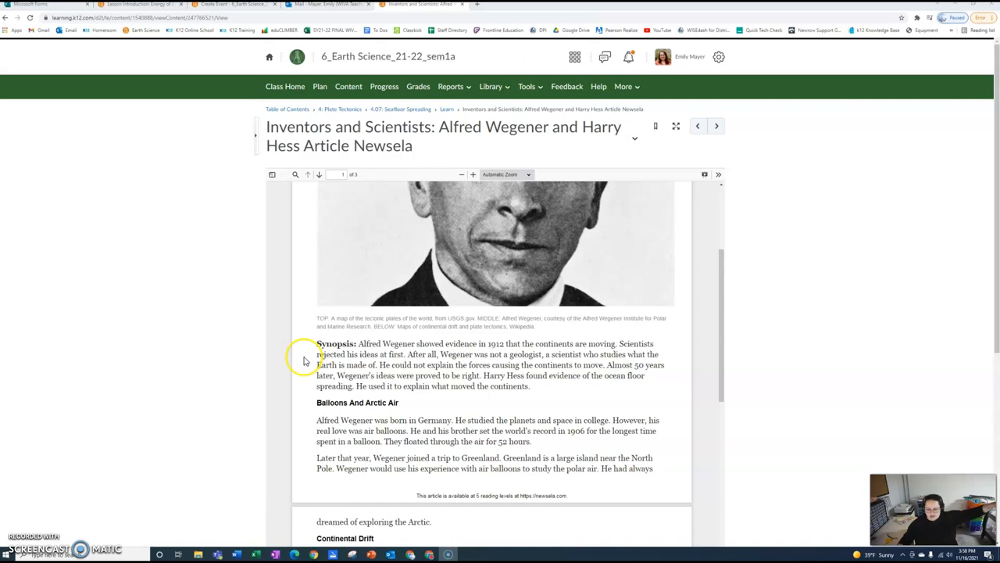
pyautogui.moveTo(313, 358)
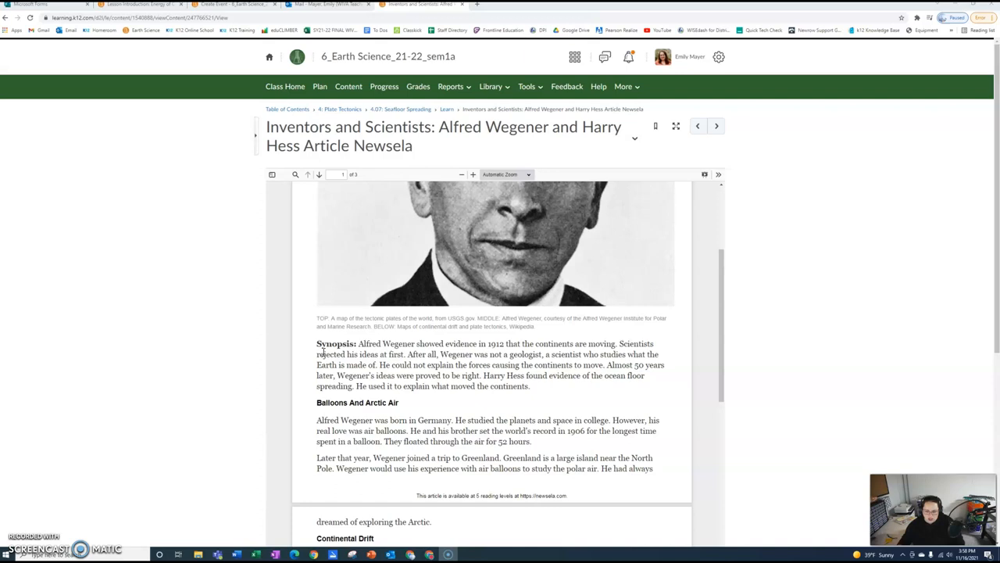
pyautogui.scroll(-3)
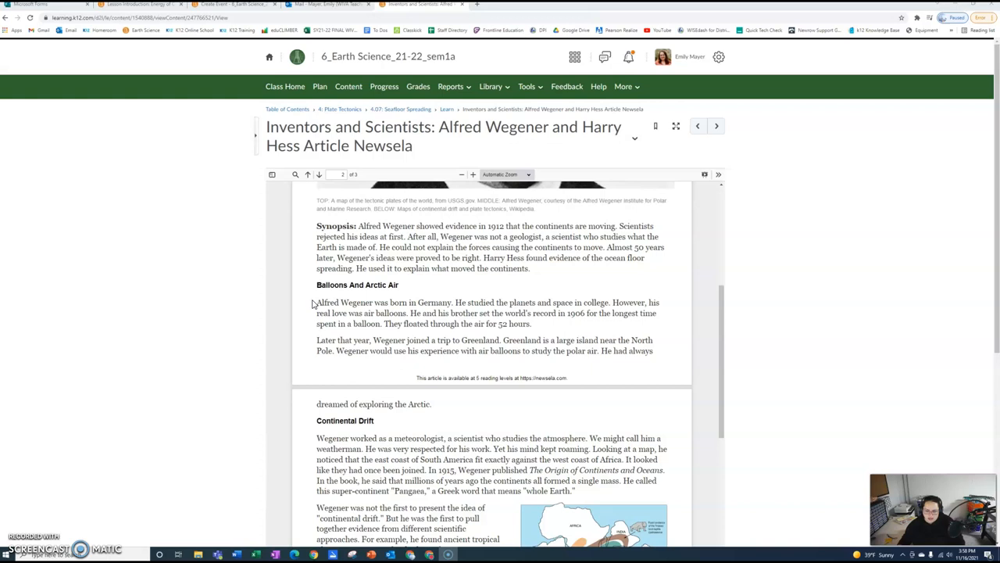
pyautogui.moveTo(310, 311)
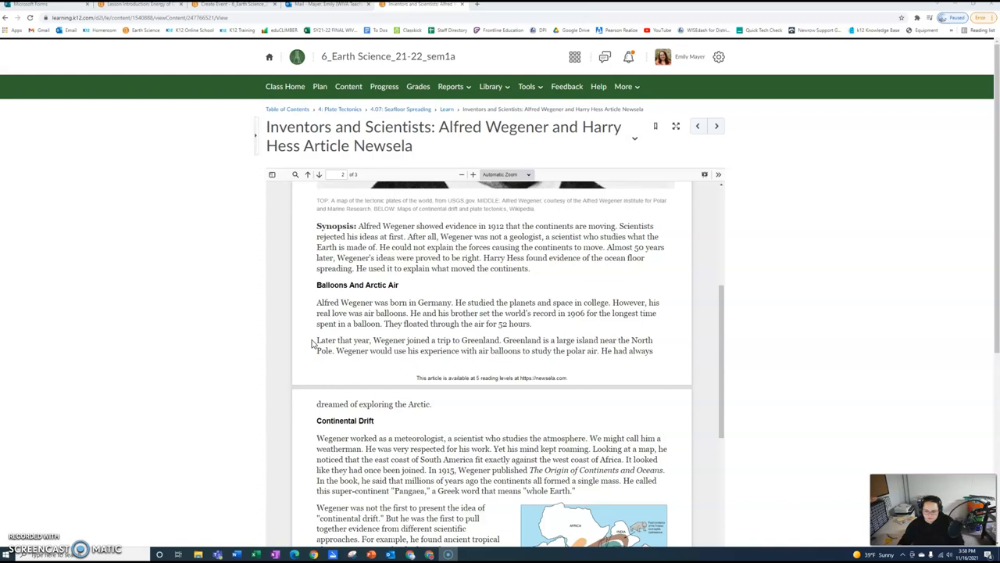
pyautogui.scroll(-3)
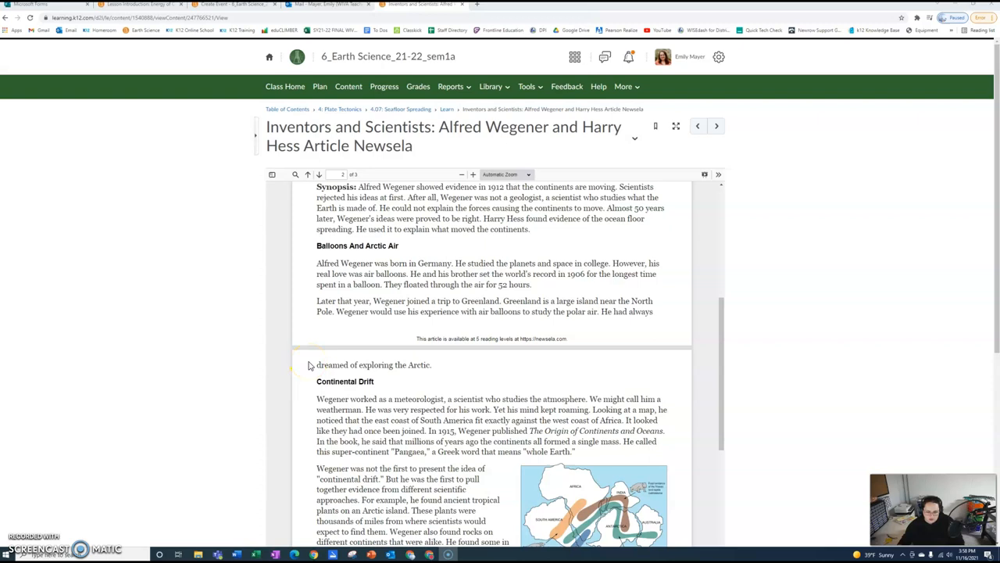
pyautogui.scroll(-3)
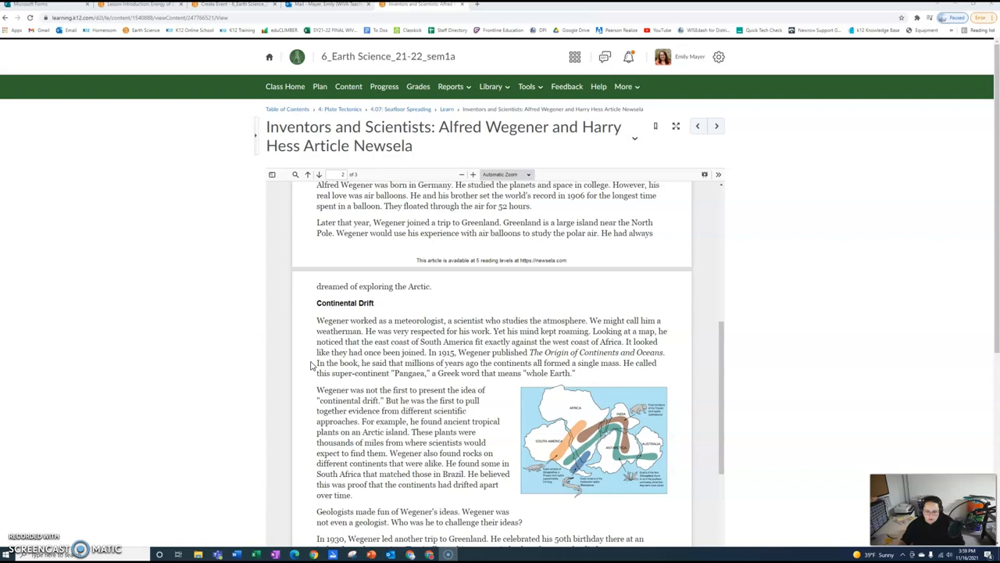
pyautogui.scroll(-3)
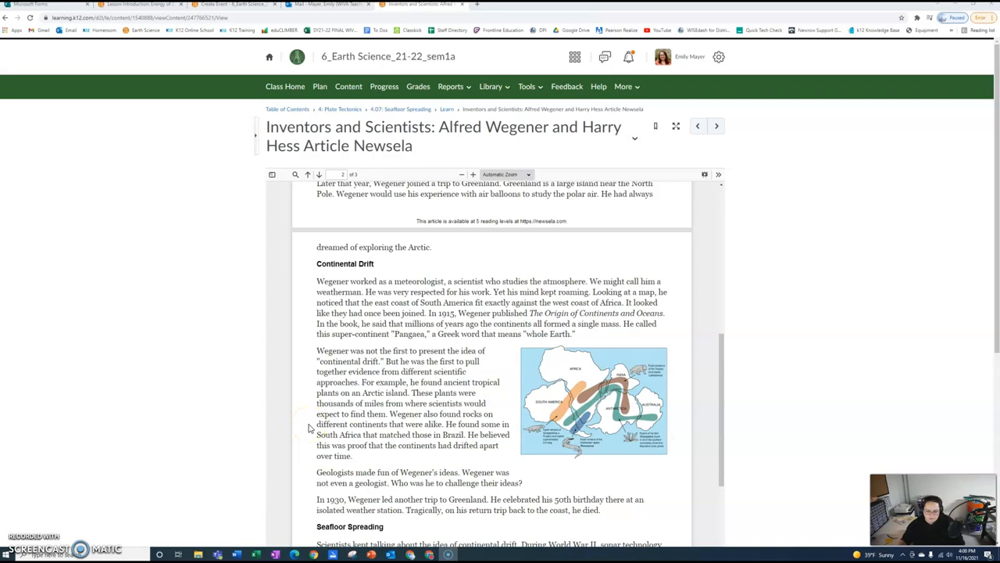
pyautogui.scroll(-3)
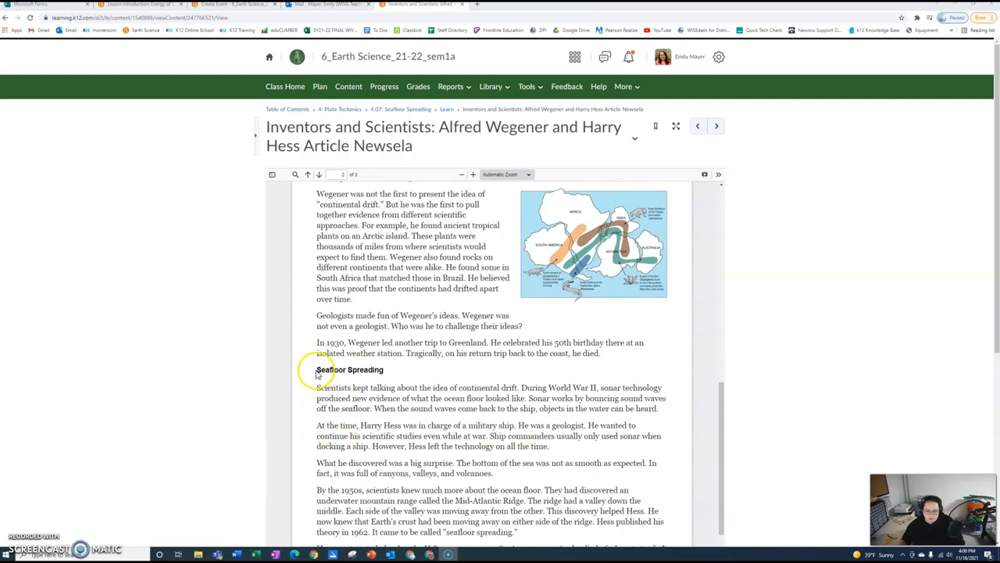
pyautogui.scroll(-3)
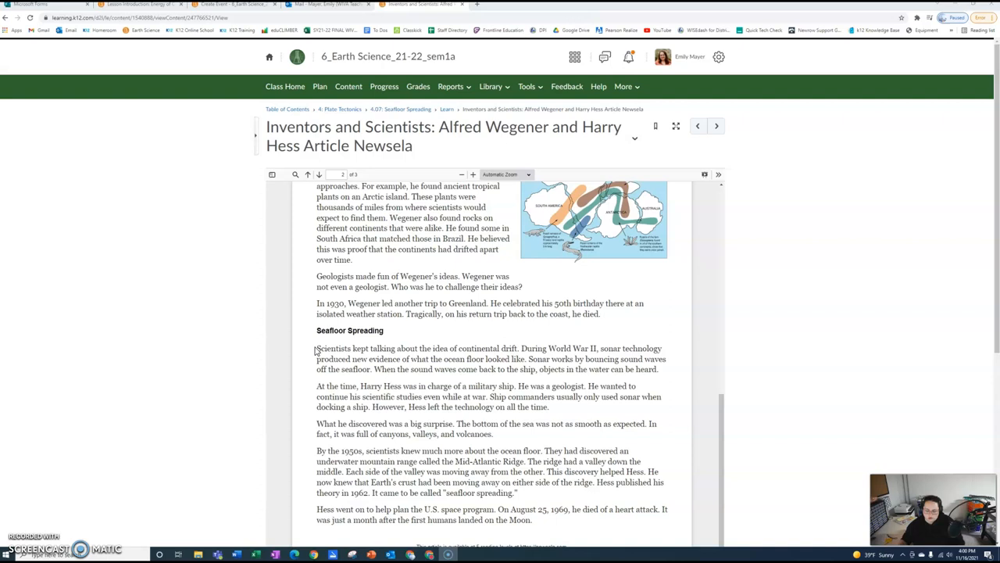
pyautogui.moveTo(309, 366)
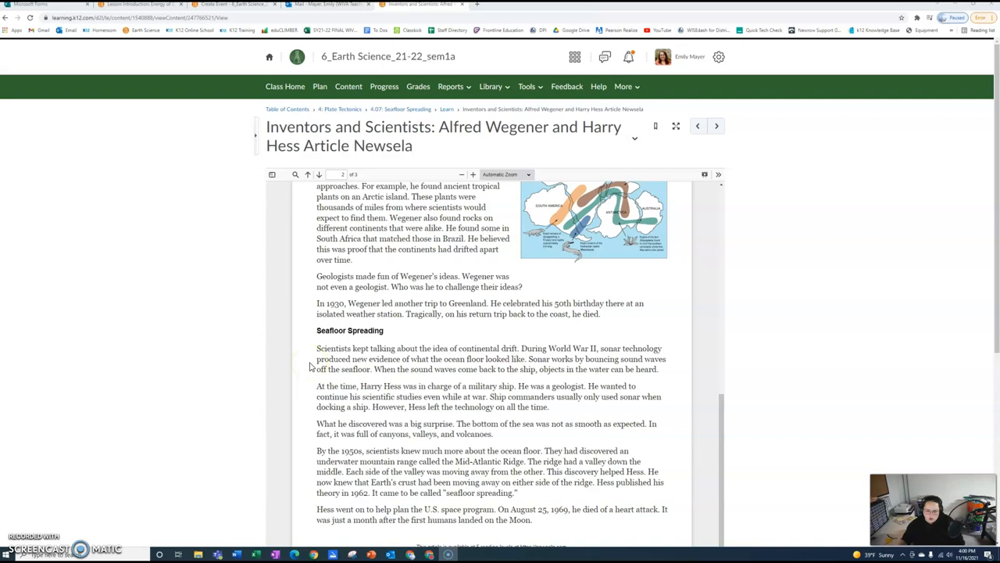
pyautogui.scroll(-3)
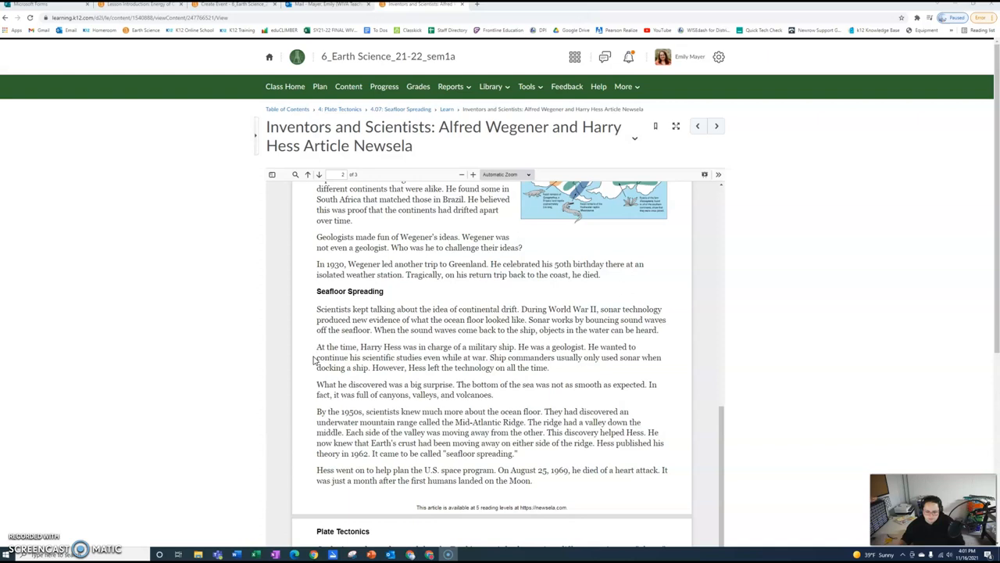
pyautogui.scroll(-3)
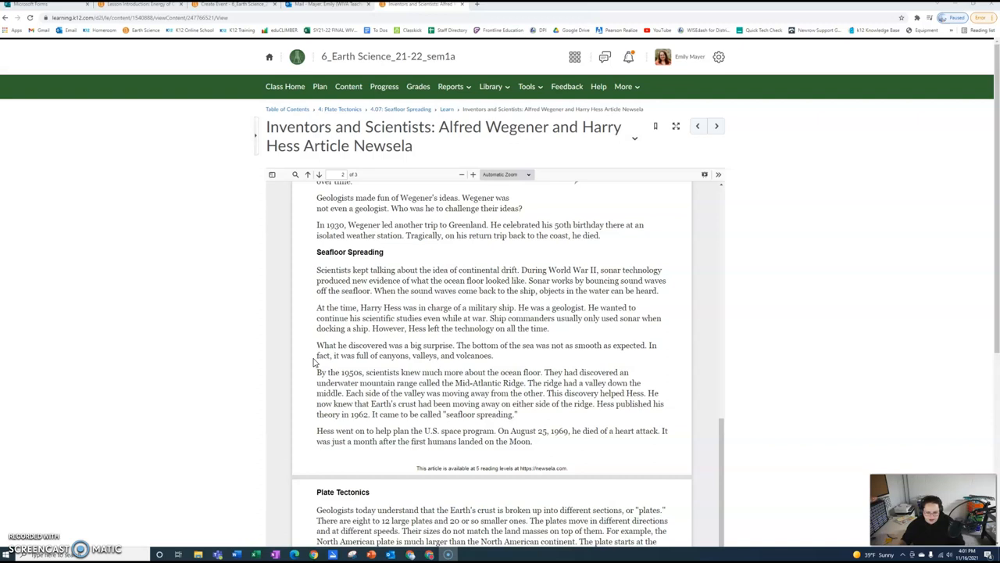
pyautogui.scroll(-3)
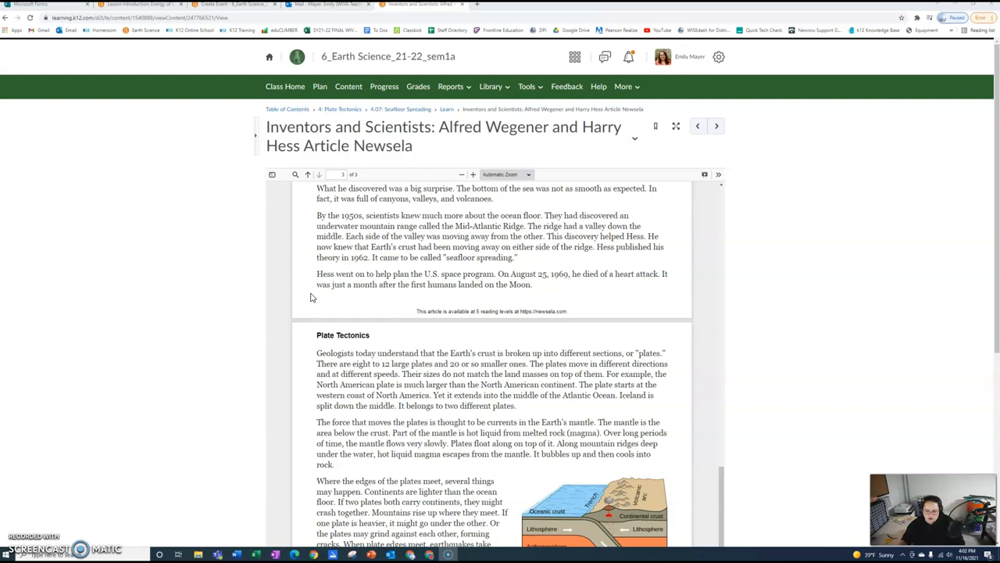
pyautogui.scroll(-3)
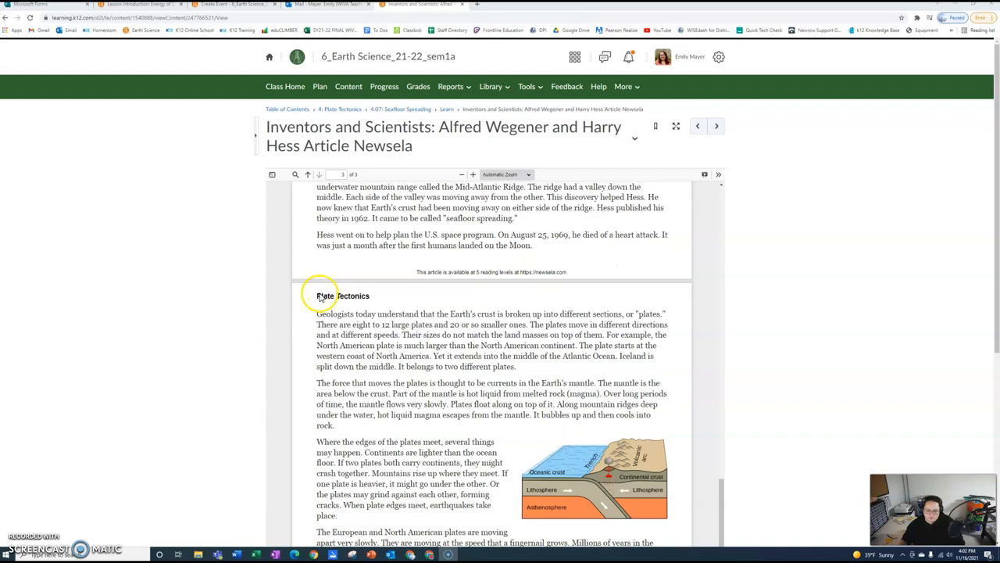
pyautogui.scroll(-3)
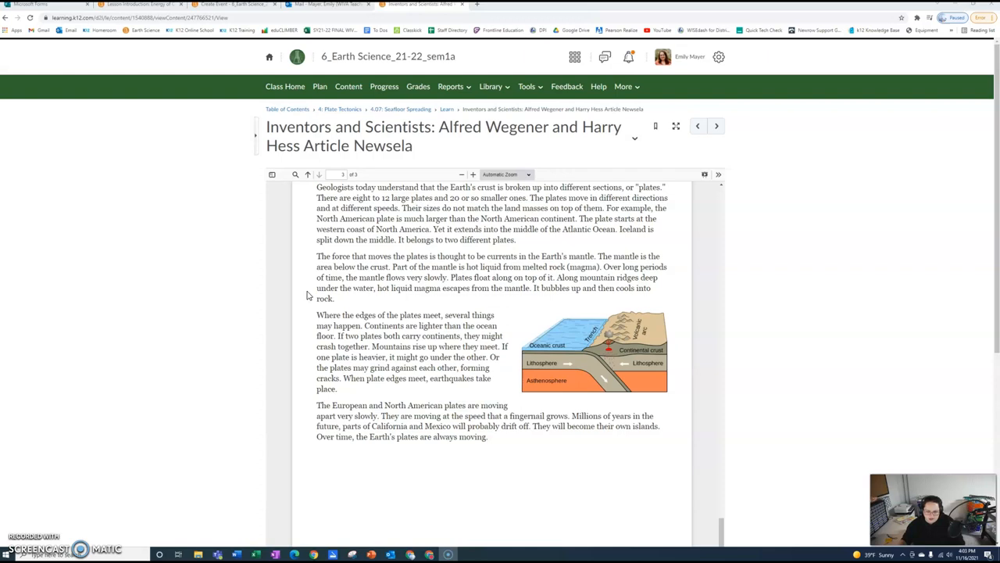
pyautogui.moveTo(303, 294)
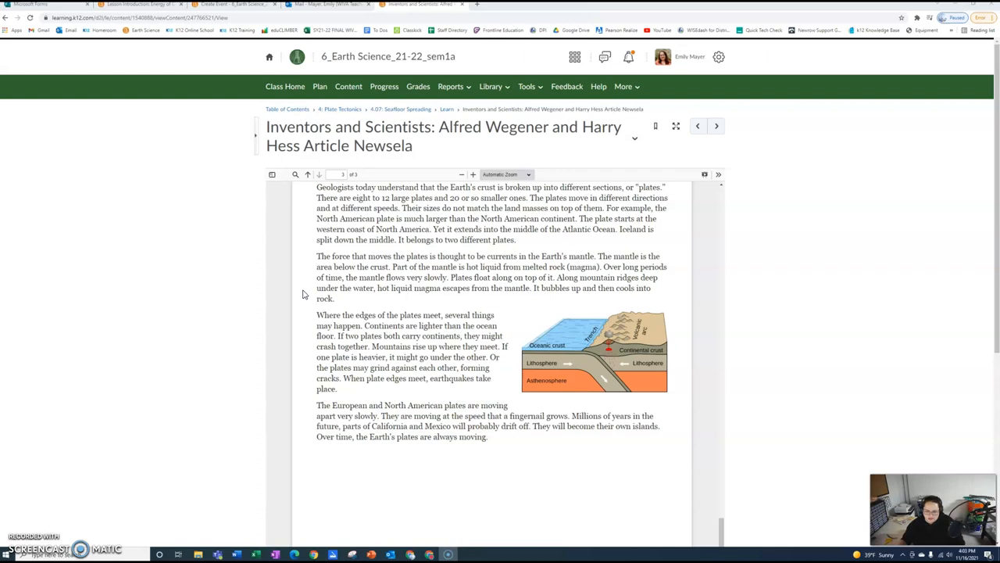
pyautogui.moveTo(306, 297)
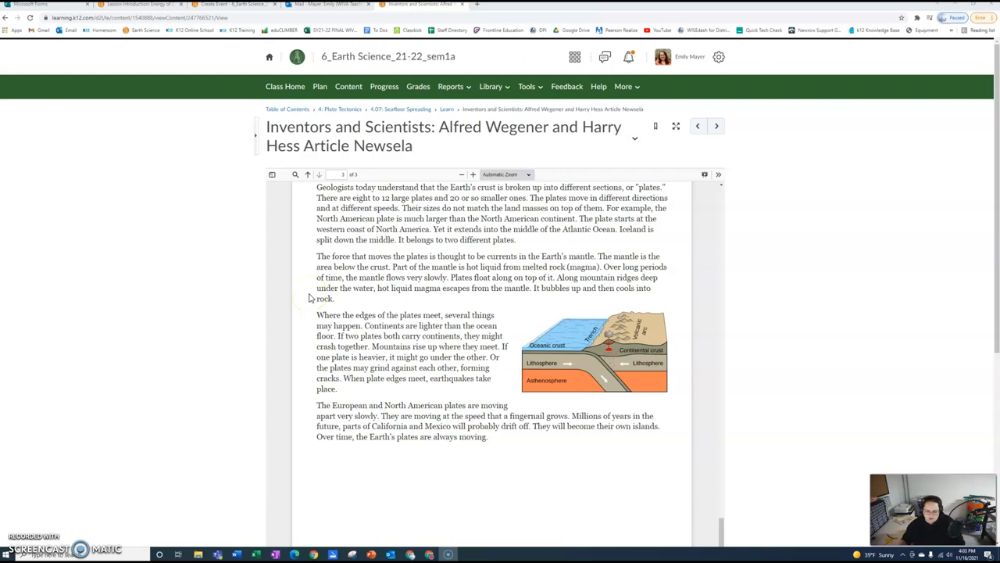